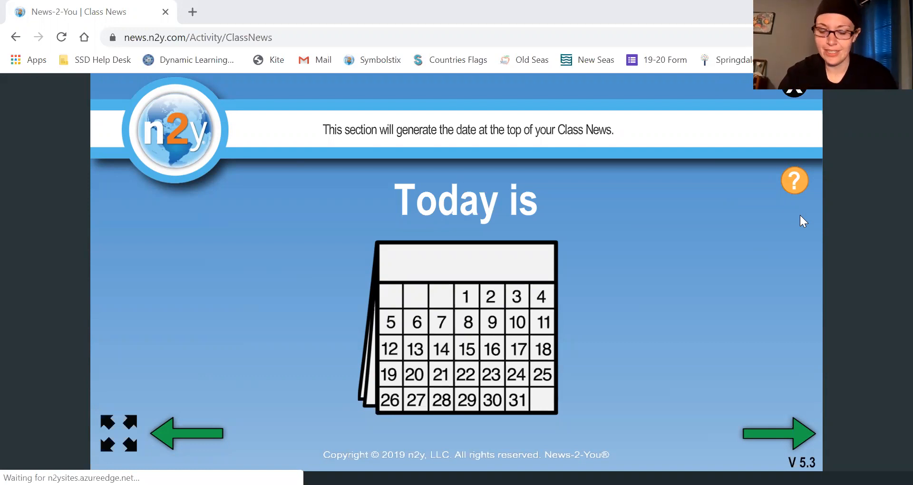
pyautogui.moveTo(837, 437)
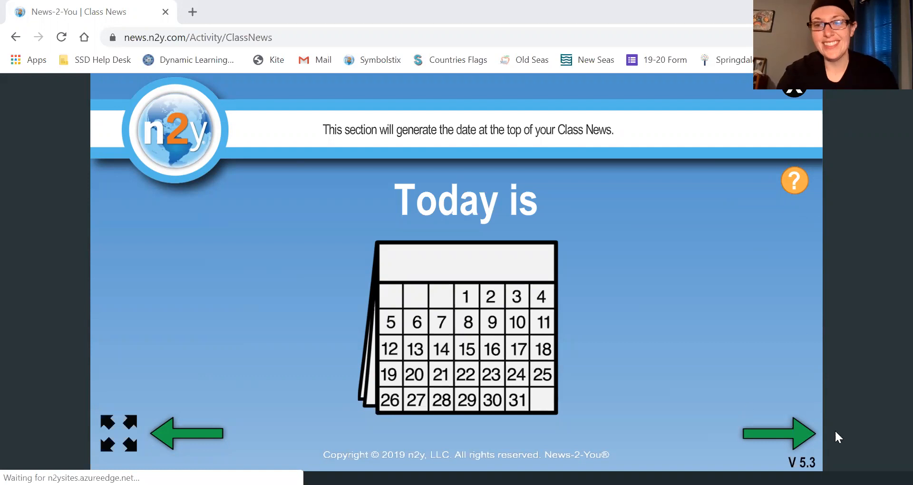
# Start the date section and pick Thursday as the day of the week
pyautogui.click(778, 433)
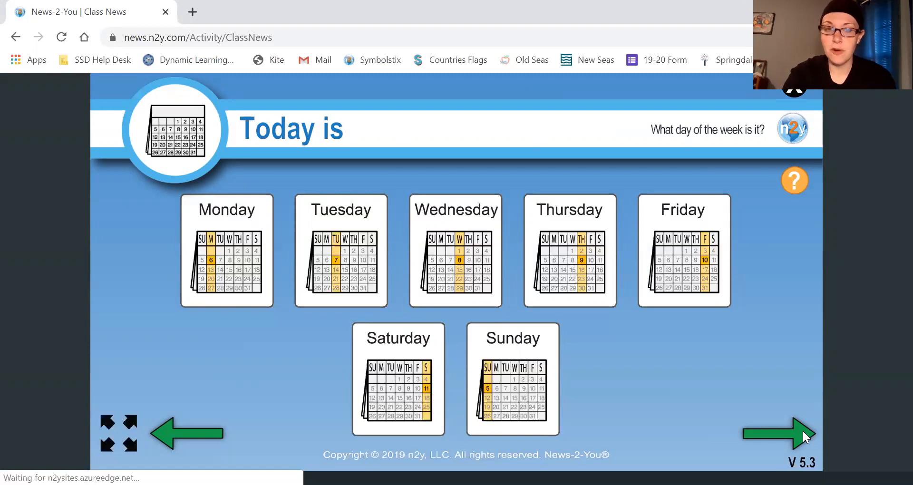
pyautogui.moveTo(260, 187)
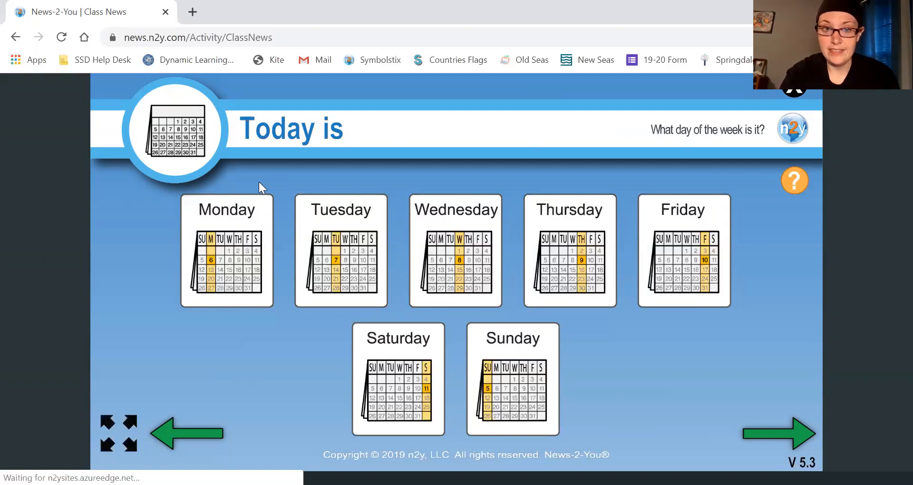
pyautogui.moveTo(448, 243)
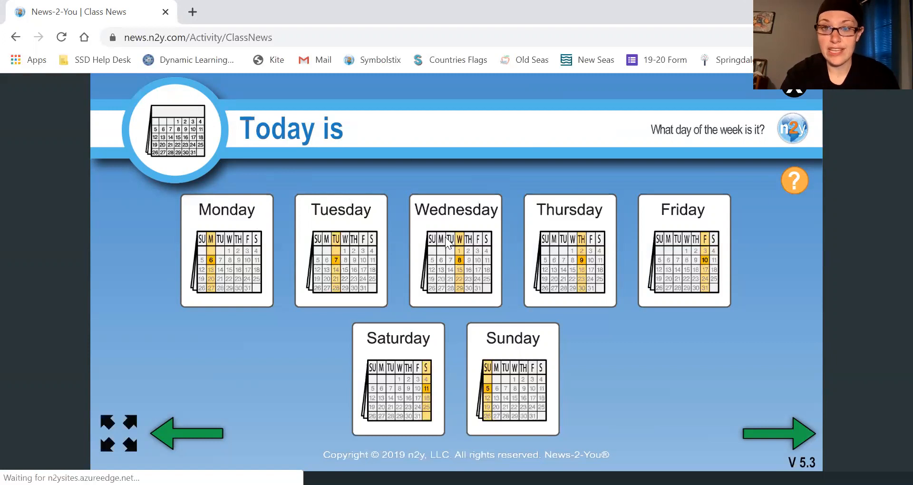
pyautogui.moveTo(564, 243)
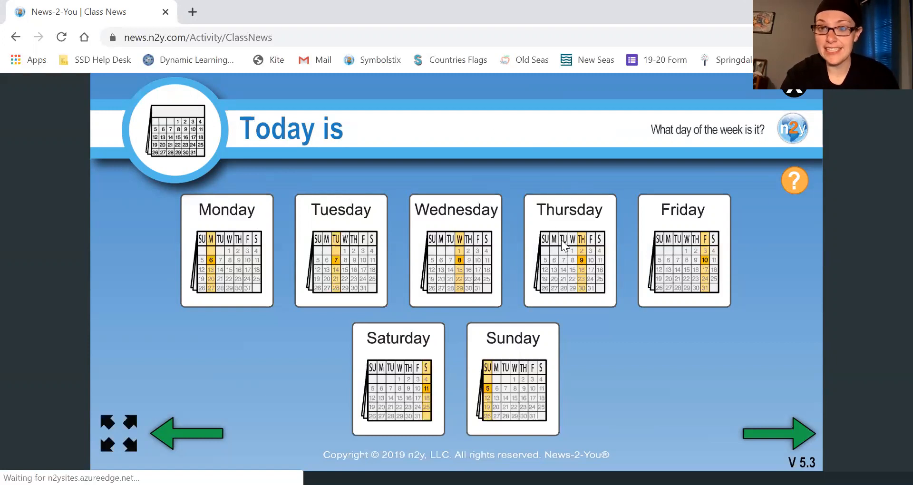
pyautogui.click(570, 251)
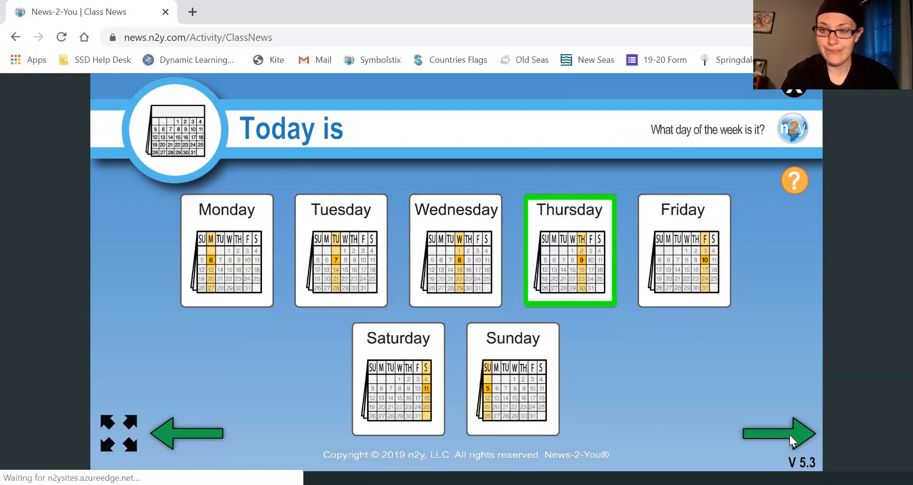
# Advance to the month page and pick April
pyautogui.click(777, 433)
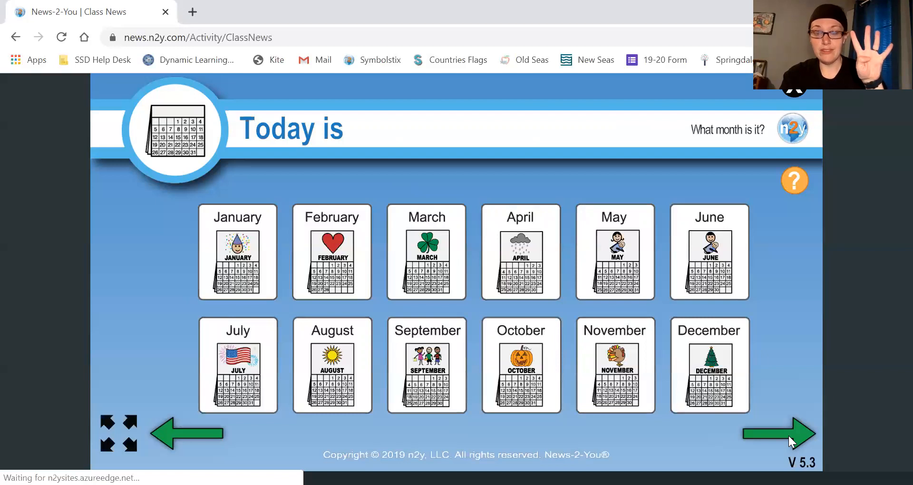
pyautogui.moveTo(635, 350)
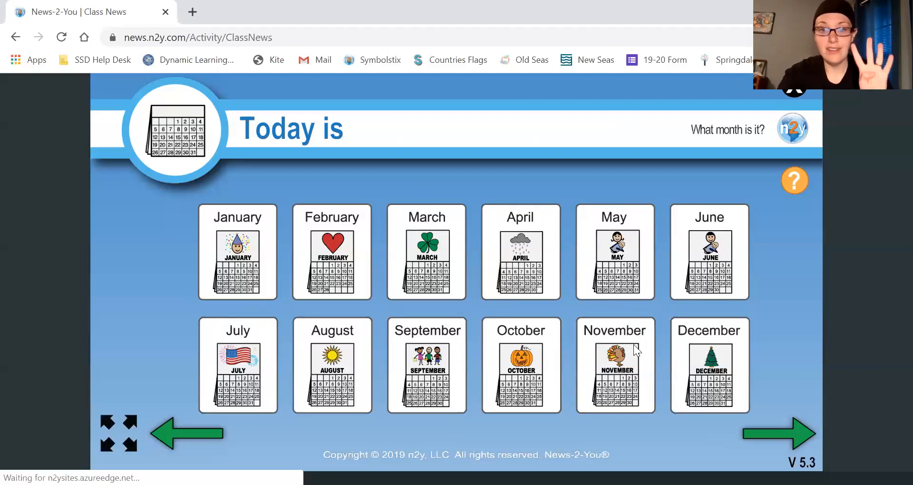
pyautogui.click(519, 252)
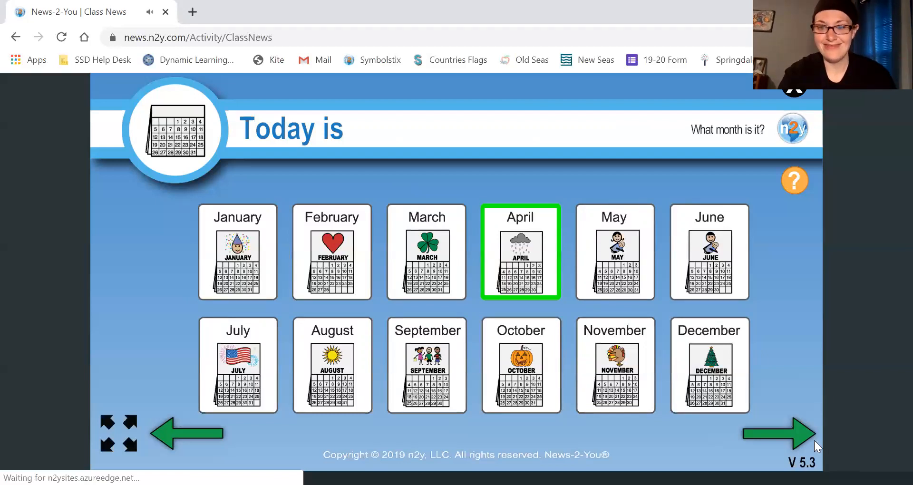
# Pick 30 as the day of the month and continue to the weather section
pyautogui.click(778, 433)
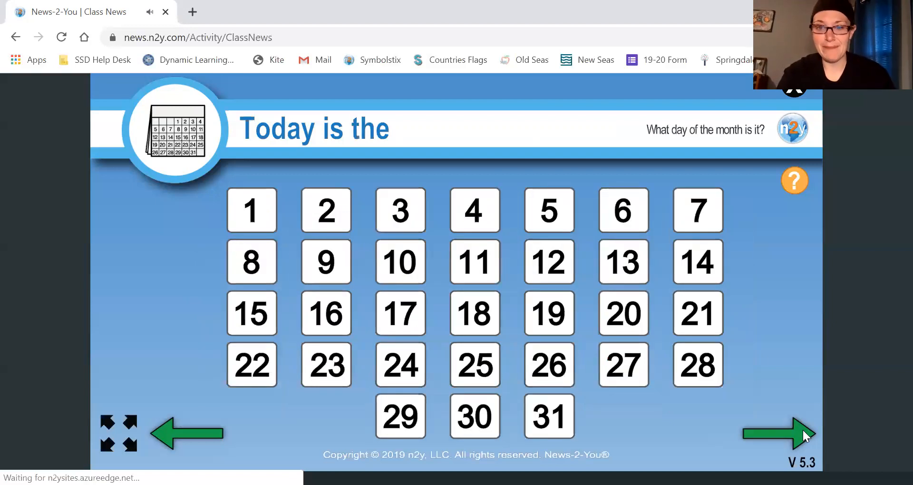
pyautogui.moveTo(796, 355)
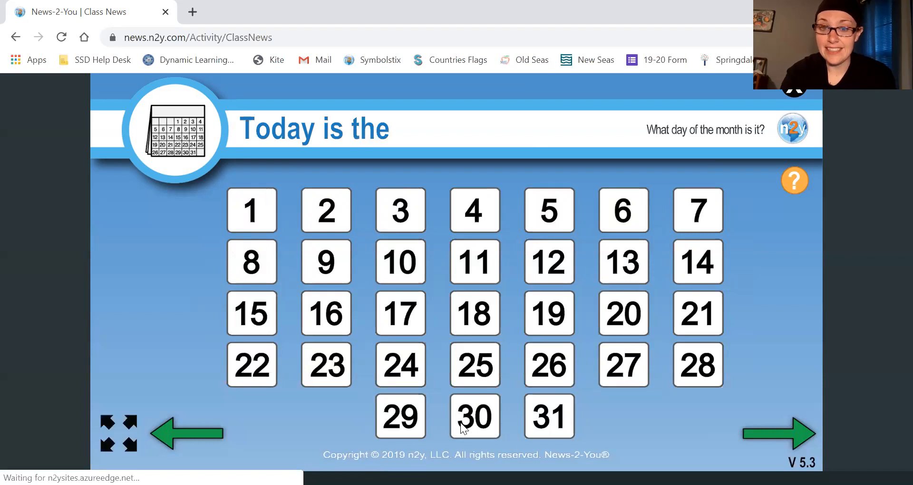
pyautogui.click(474, 415)
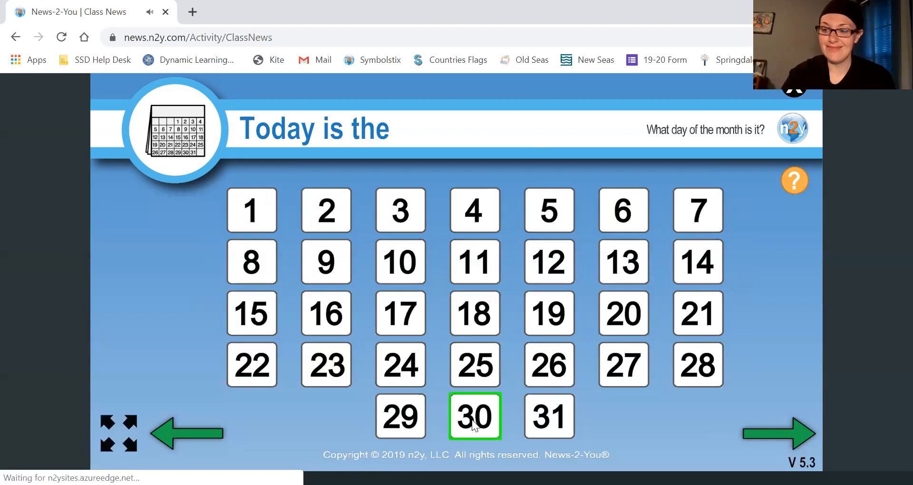
pyautogui.click(779, 433)
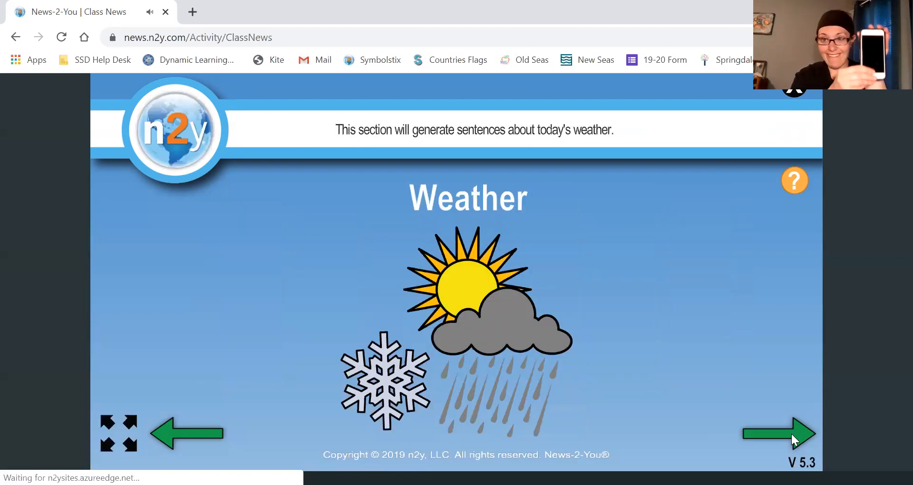
# Mark the weather as sunny, then continue through to the classes section
pyautogui.click(778, 433)
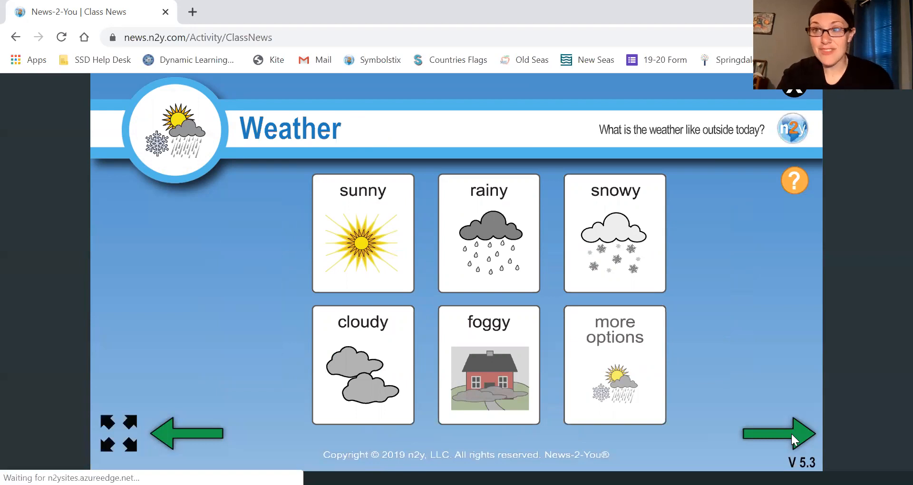
pyautogui.moveTo(387, 235)
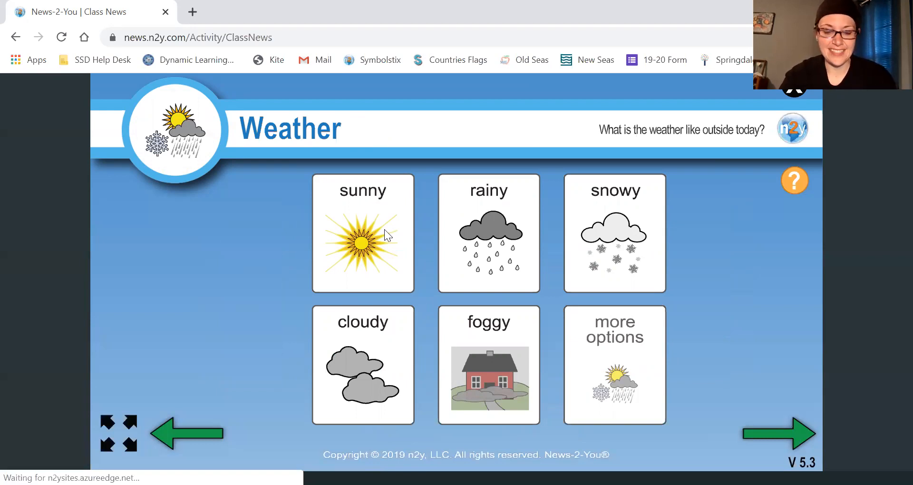
pyautogui.click(362, 233)
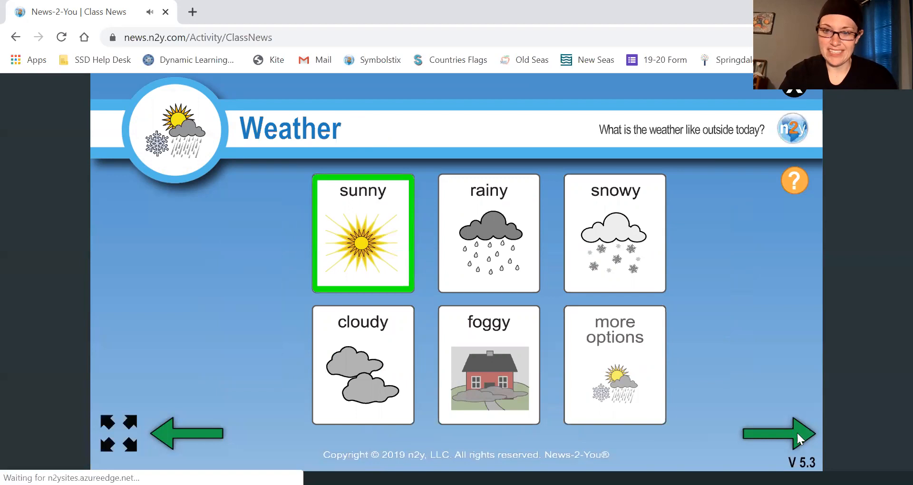
pyautogui.click(779, 433)
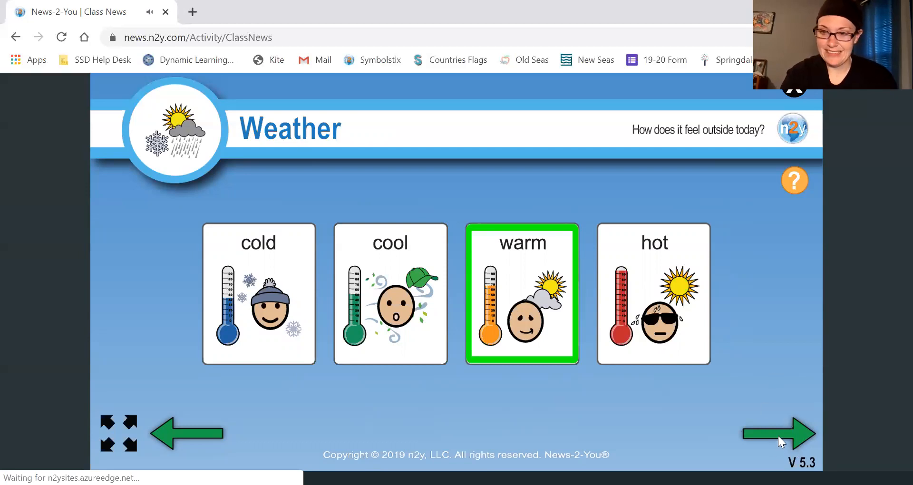
pyautogui.click(777, 433)
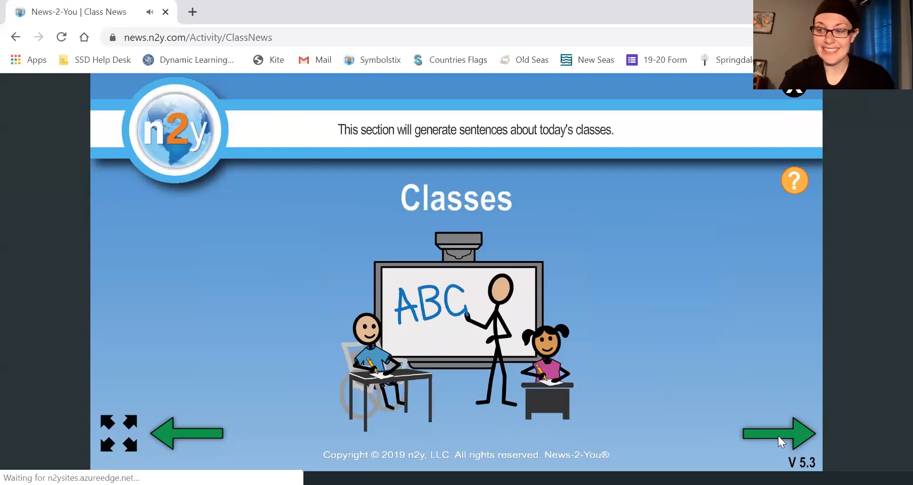
# Answer the classes question with science and social studies, then continue
pyautogui.click(779, 434)
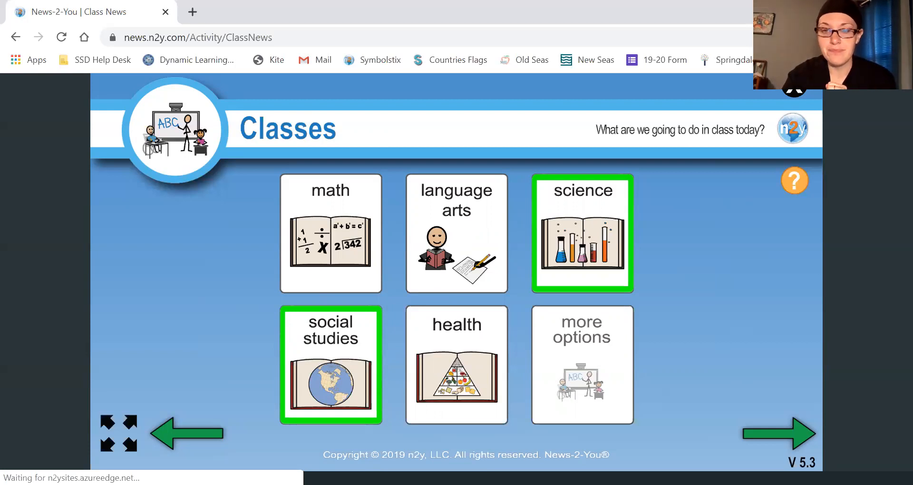
pyautogui.click(779, 433)
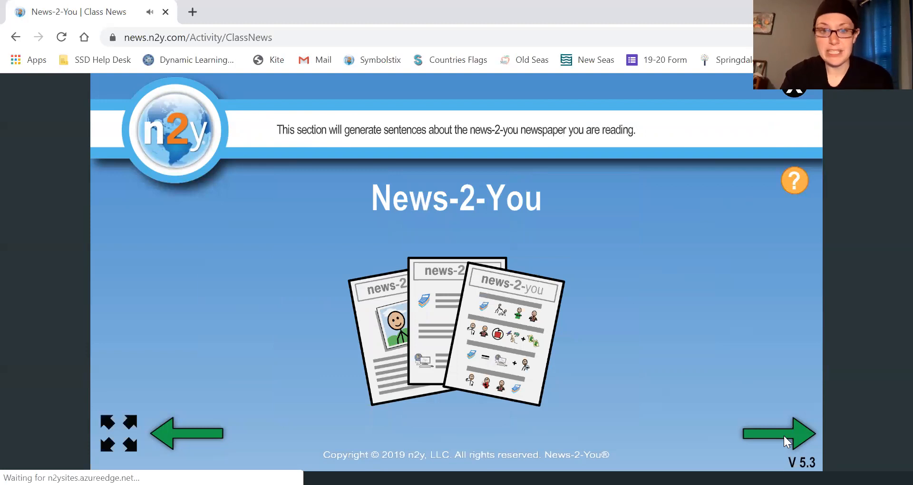
# Pick 'Sharing Happiness' as the story read and continue to completed parts
pyautogui.click(780, 434)
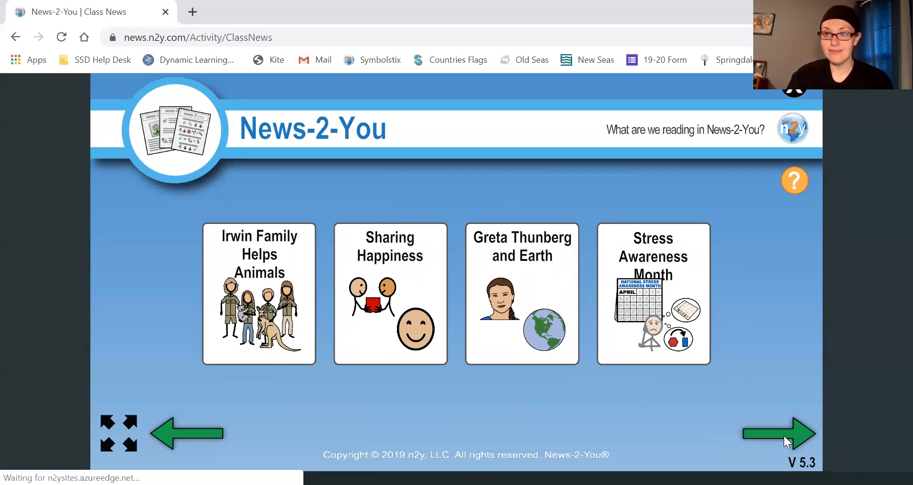
pyautogui.moveTo(279, 360)
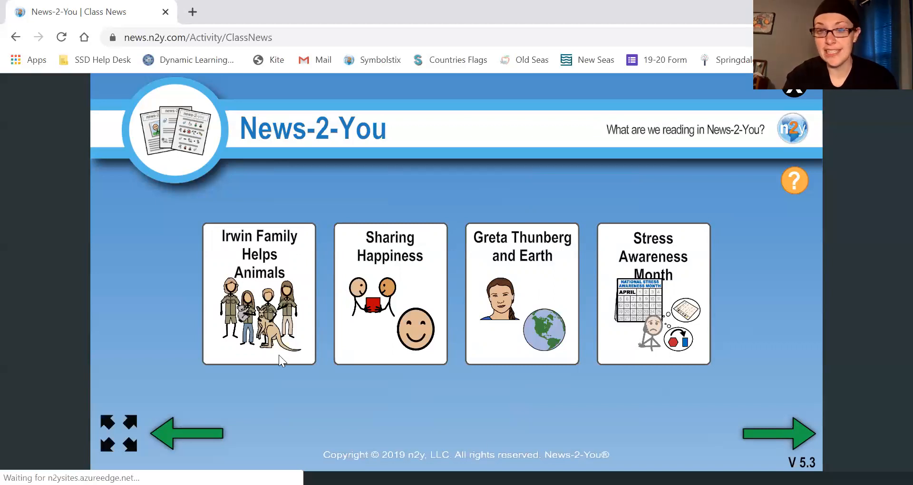
pyautogui.click(390, 292)
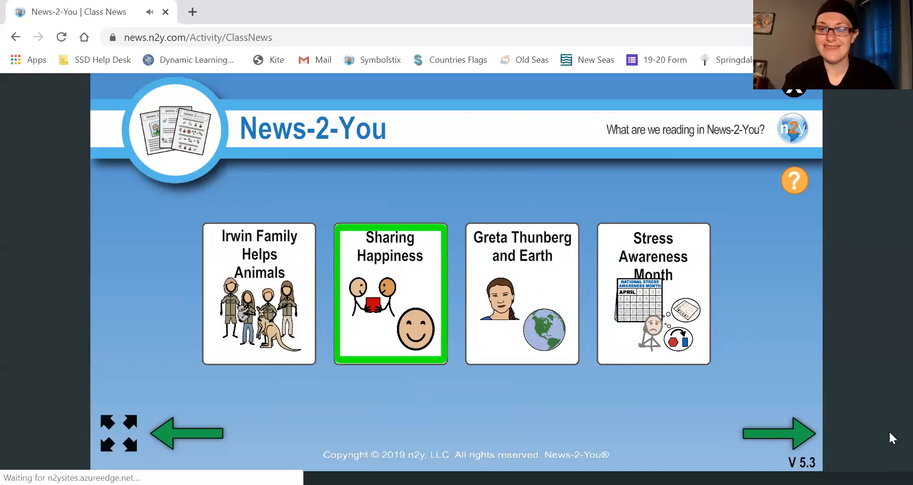
pyautogui.click(778, 433)
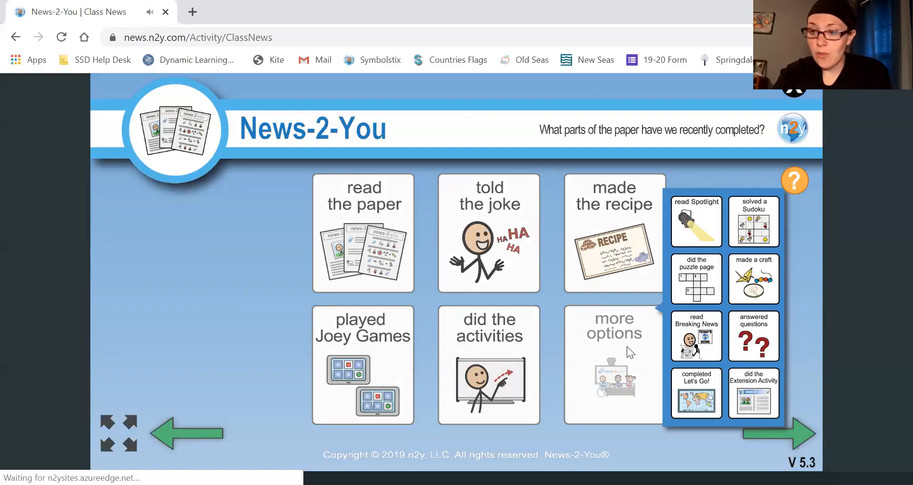
pyautogui.moveTo(763, 267)
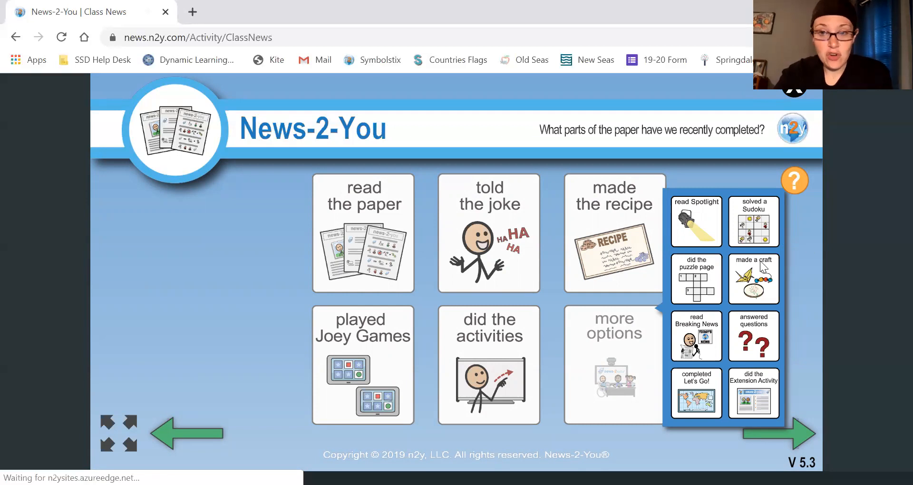
# Mark 'made a craft' and 'did the Extension Activity' as completed
pyautogui.click(752, 278)
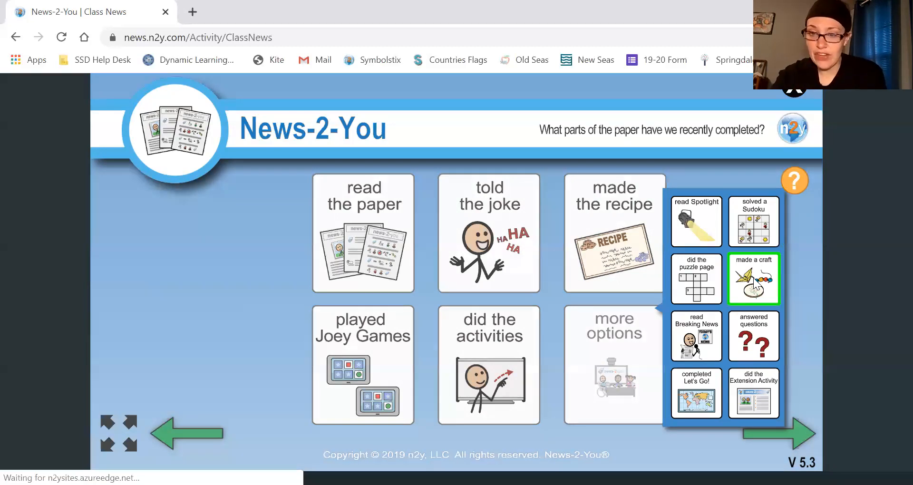
pyautogui.moveTo(757, 403)
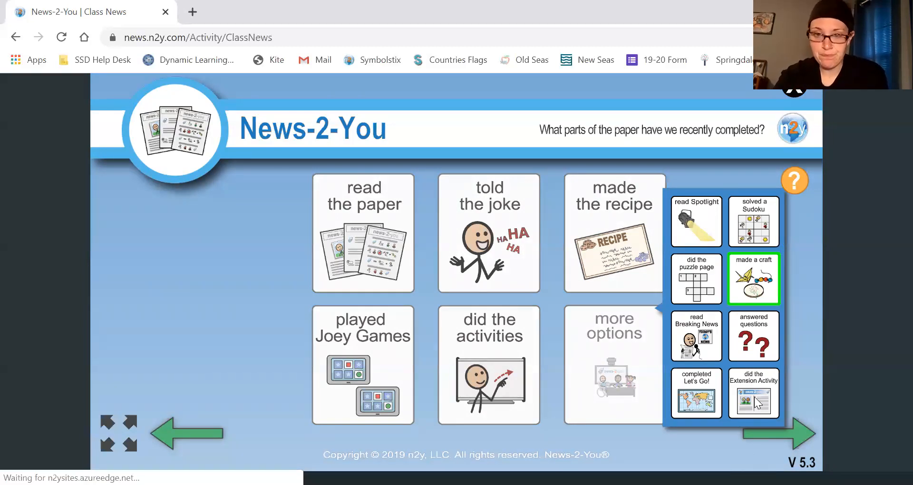
pyautogui.click(752, 393)
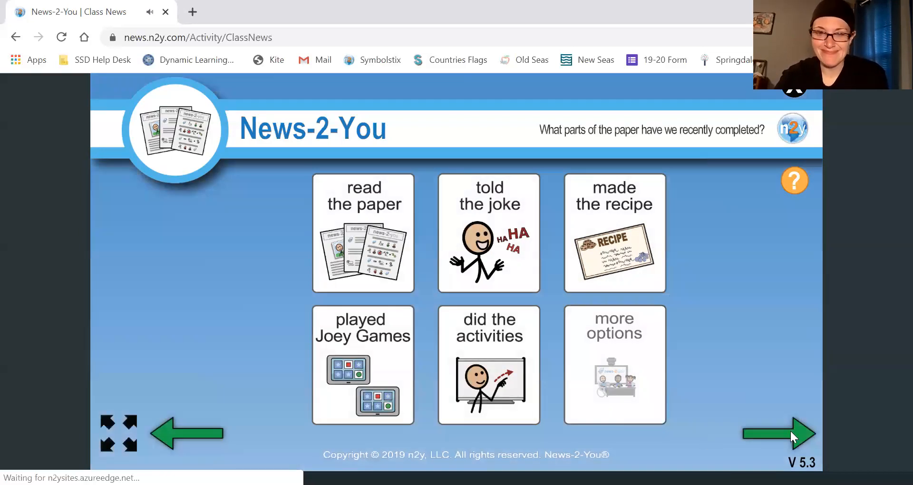
# Generate the finished Thursday, April 30, 2020 class news page
pyautogui.click(780, 433)
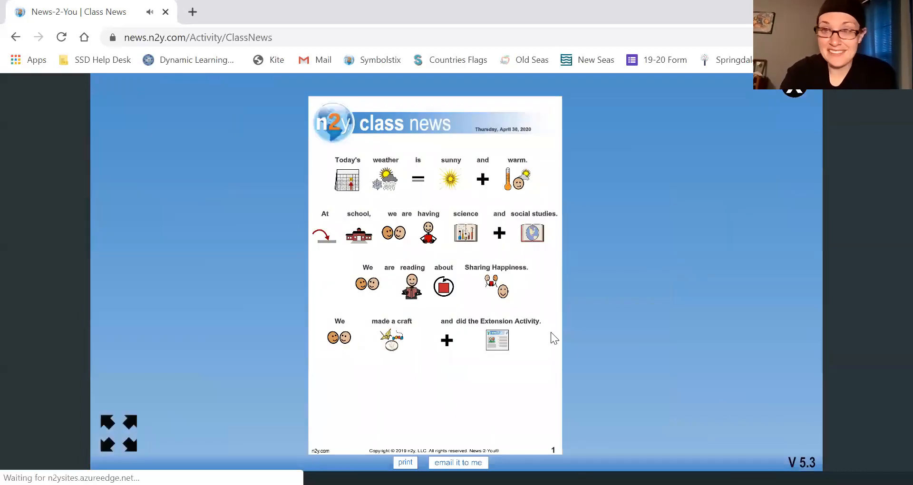
pyautogui.moveTo(389, 149)
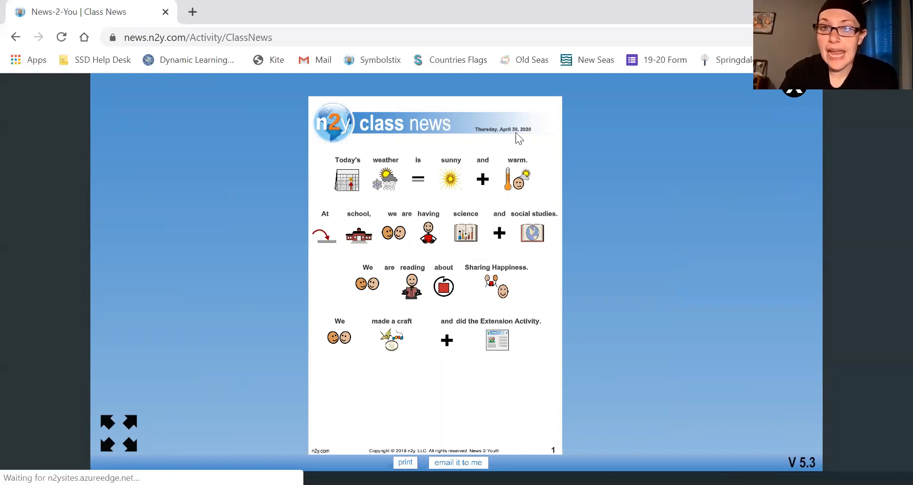
pyautogui.moveTo(340, 184)
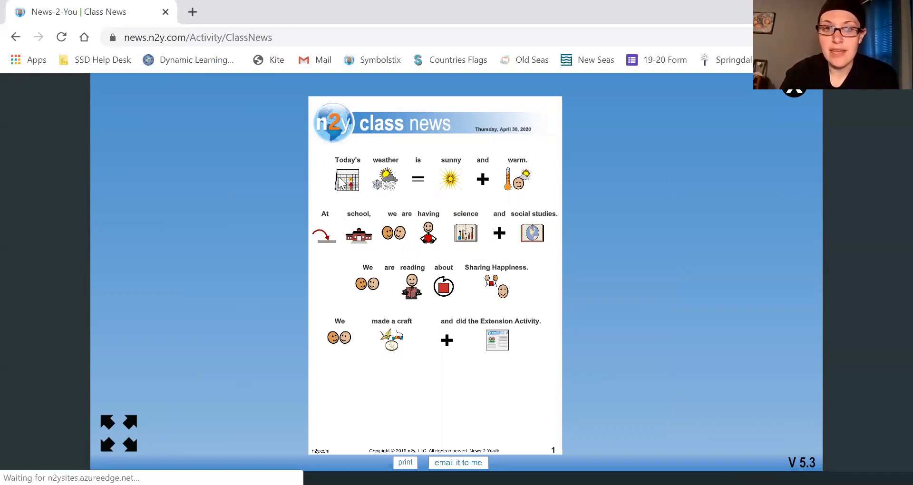
pyautogui.moveTo(331, 244)
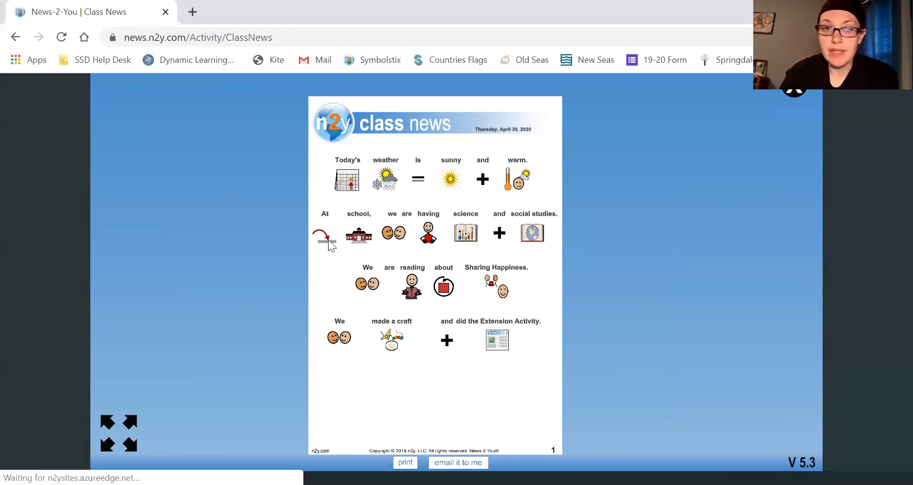
pyautogui.moveTo(350, 287)
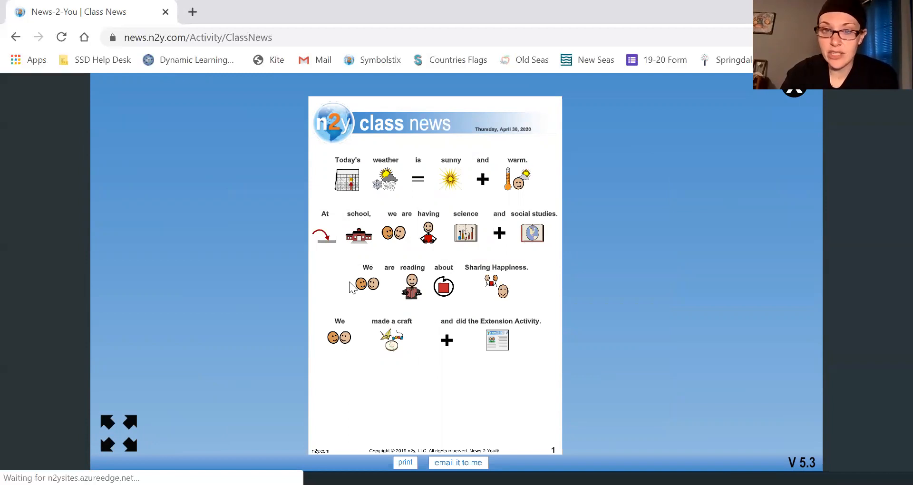
pyautogui.moveTo(501, 295)
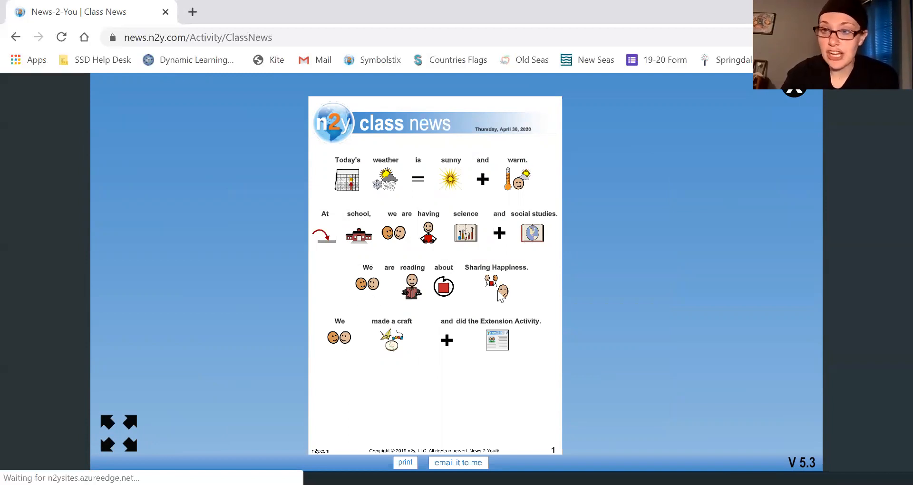
pyautogui.moveTo(460, 350)
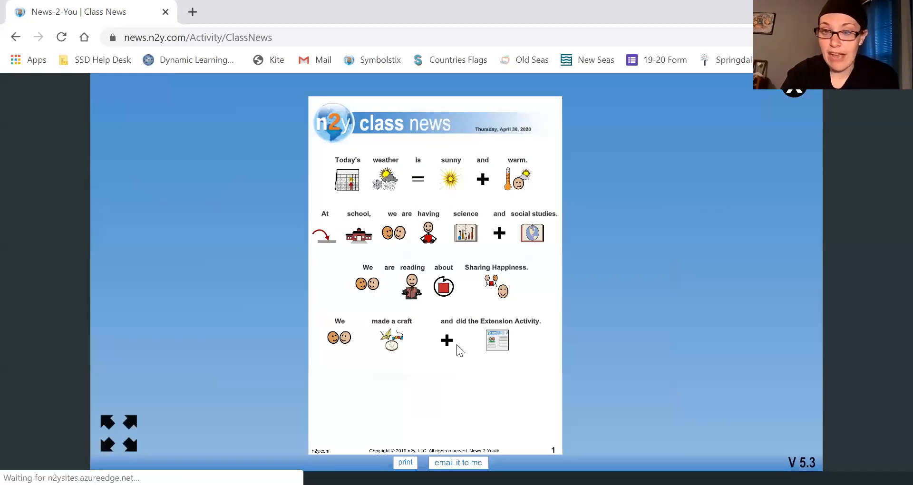
pyautogui.moveTo(523, 336)
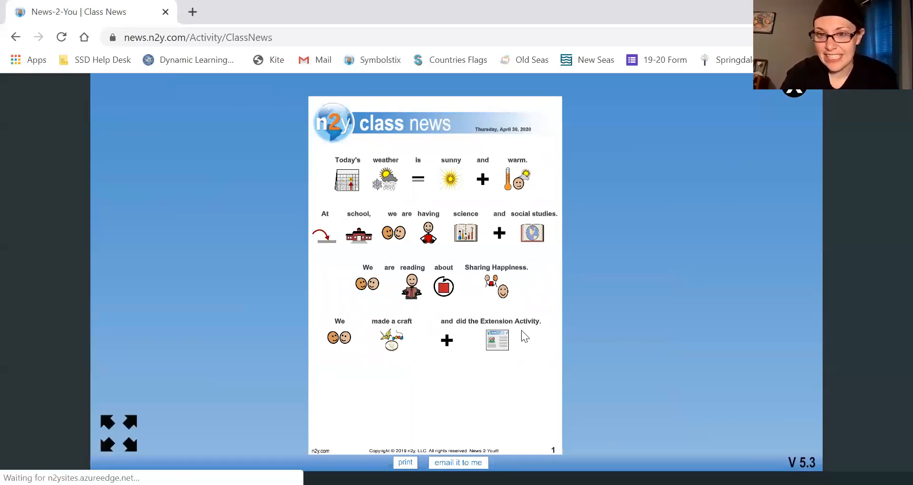
pyautogui.moveTo(632, 120)
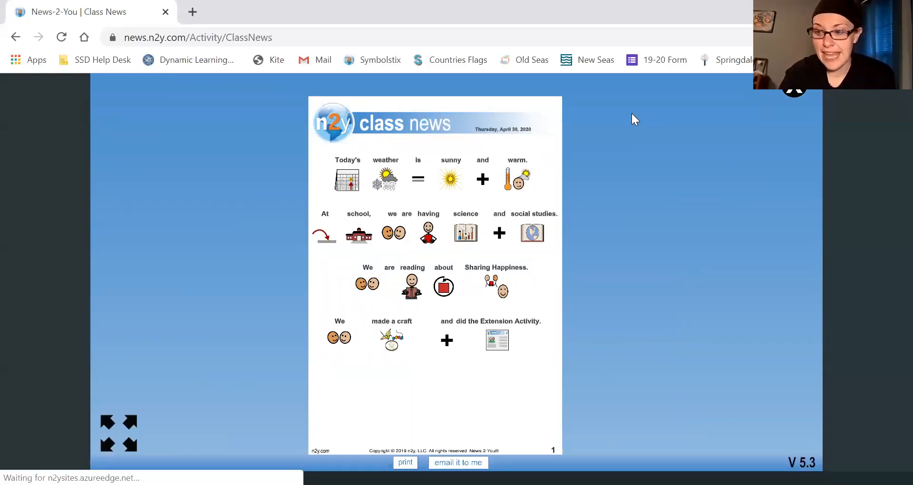